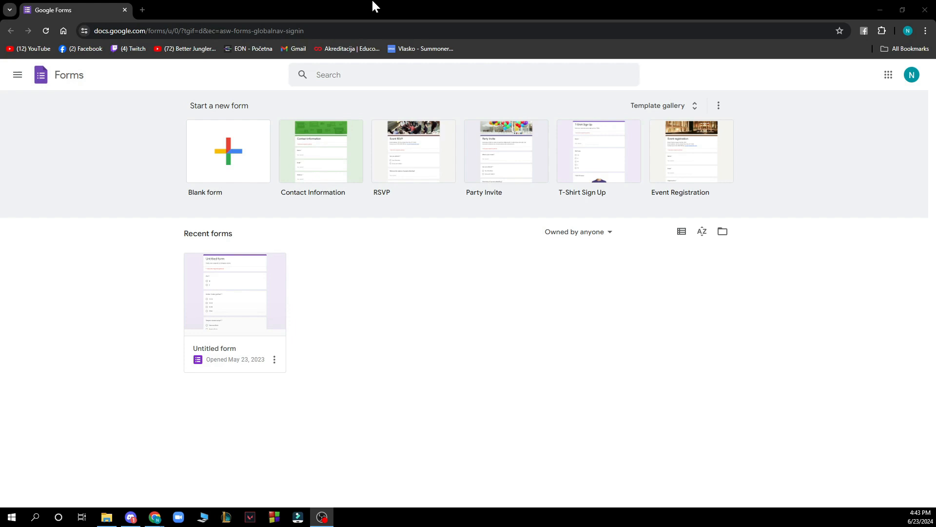
mouse_move(217, 232)
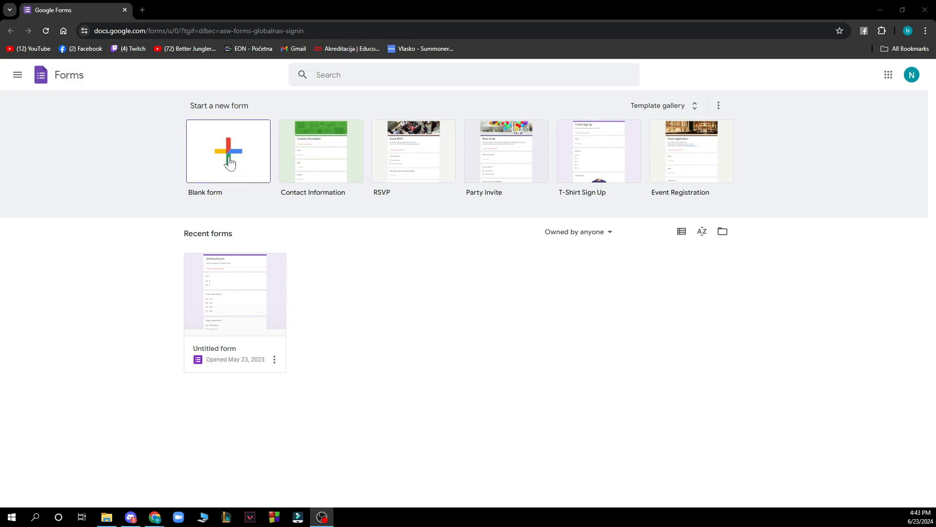
Step: Show the side navigation panel listing Docs, Sheets, Slides, Forms and Drive
click(228, 151)
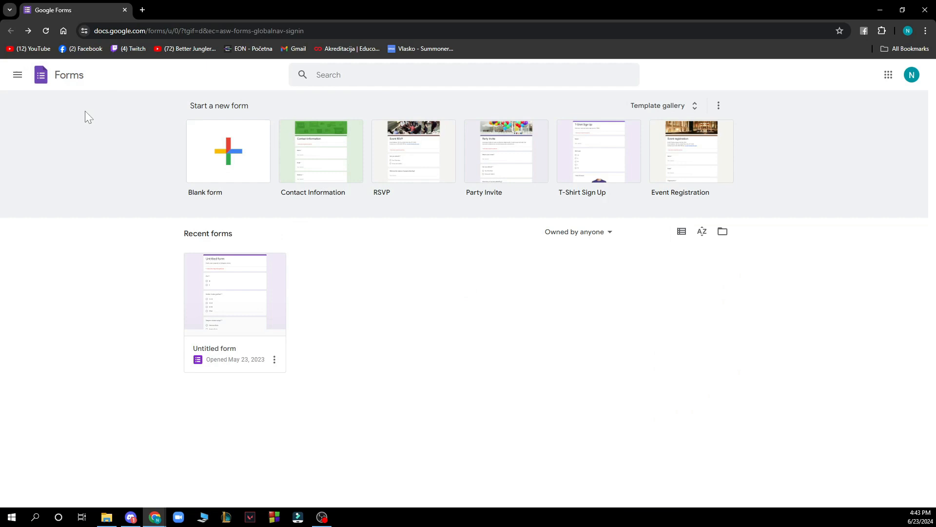
click(17, 74)
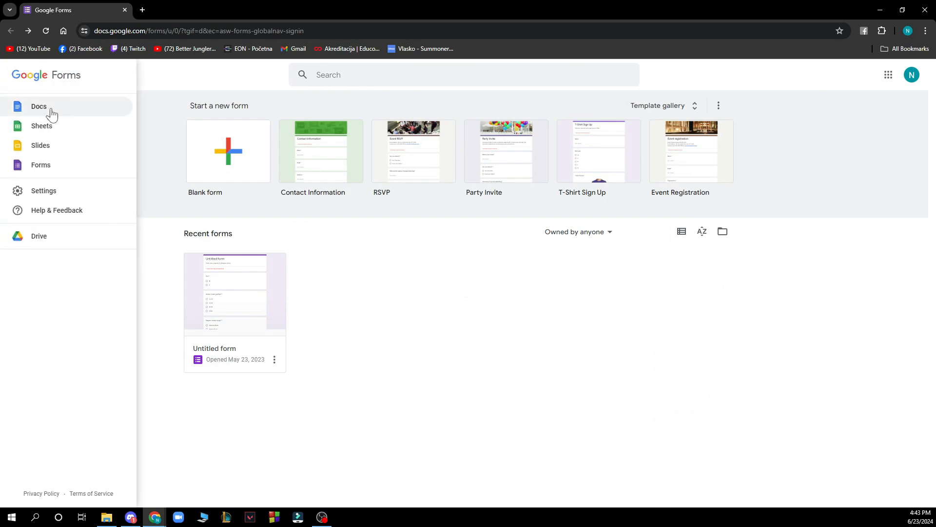
mouse_move(75, 165)
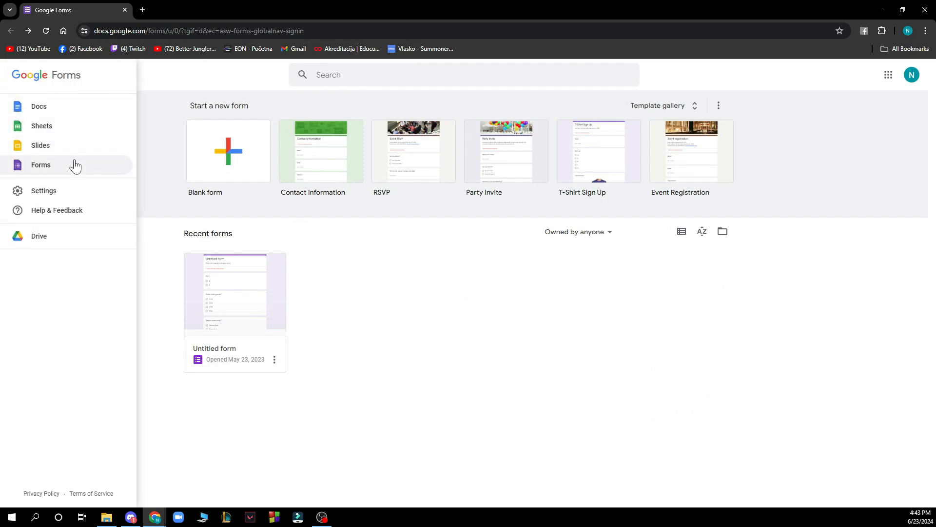
mouse_move(55, 194)
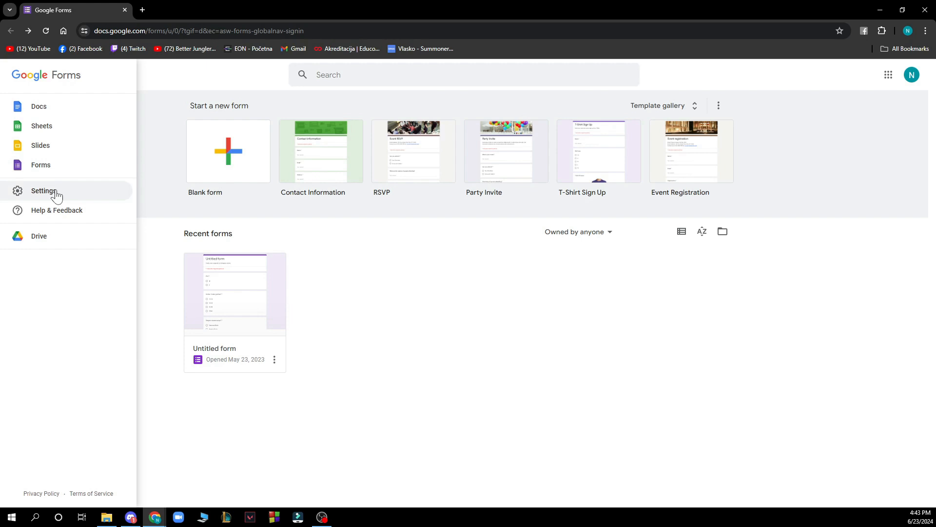
mouse_move(82, 217)
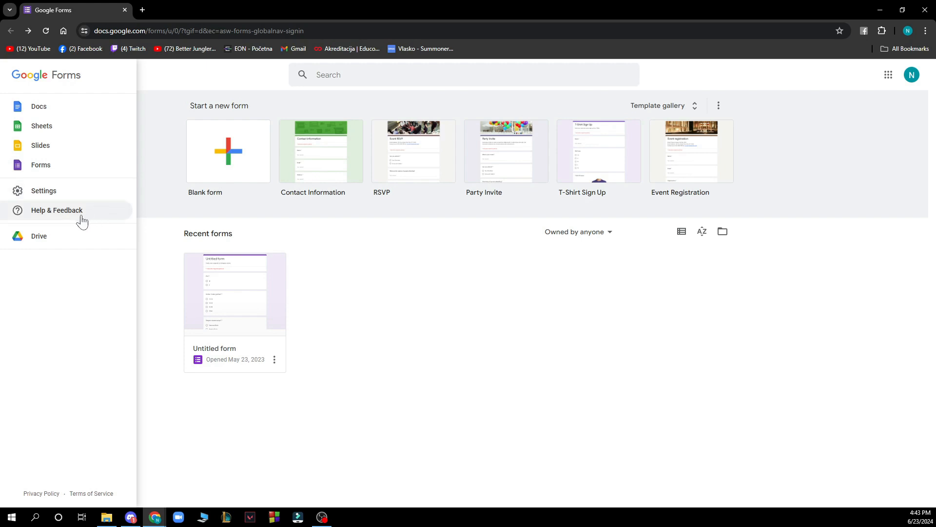
mouse_move(266, 232)
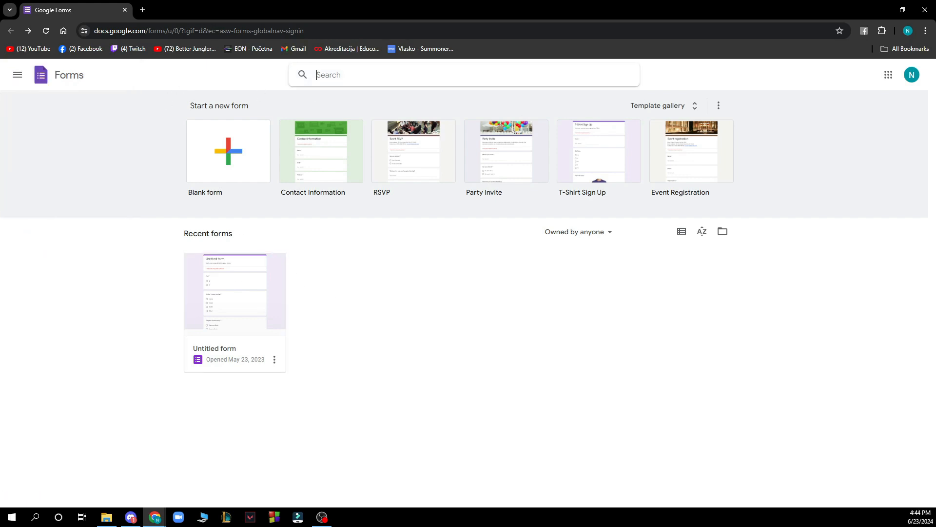
mouse_move(199, 226)
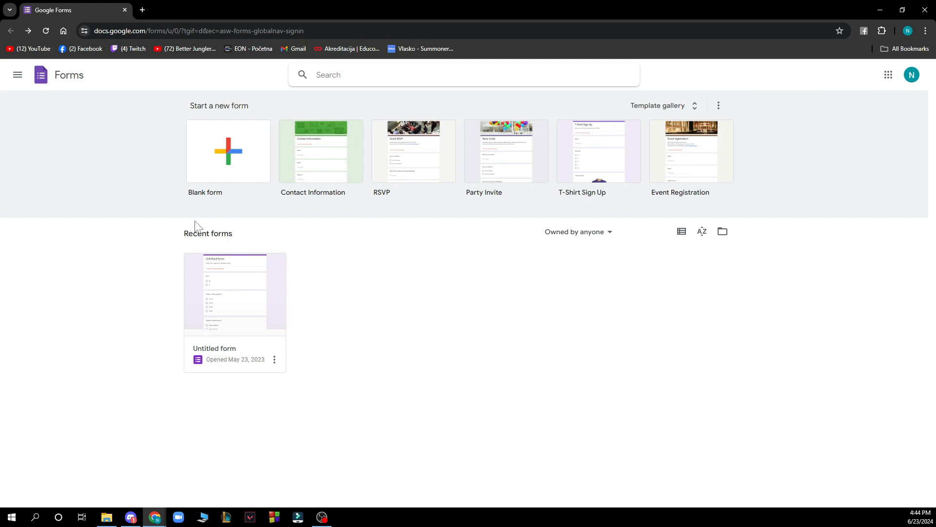
mouse_move(257, 234)
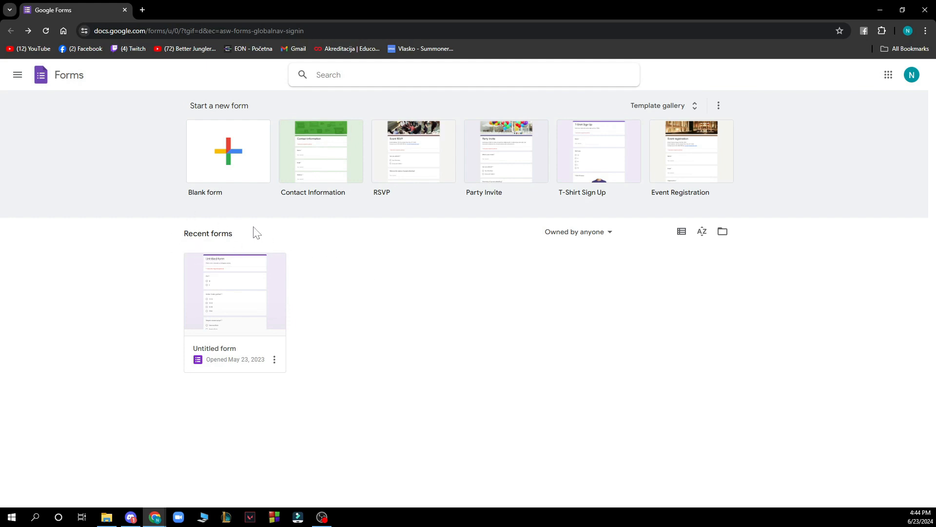
mouse_move(242, 233)
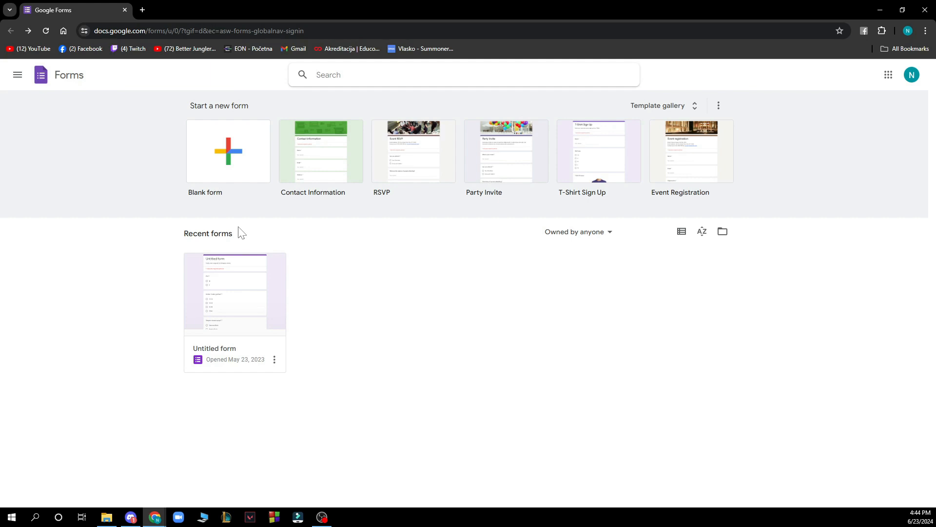
mouse_move(918, 94)
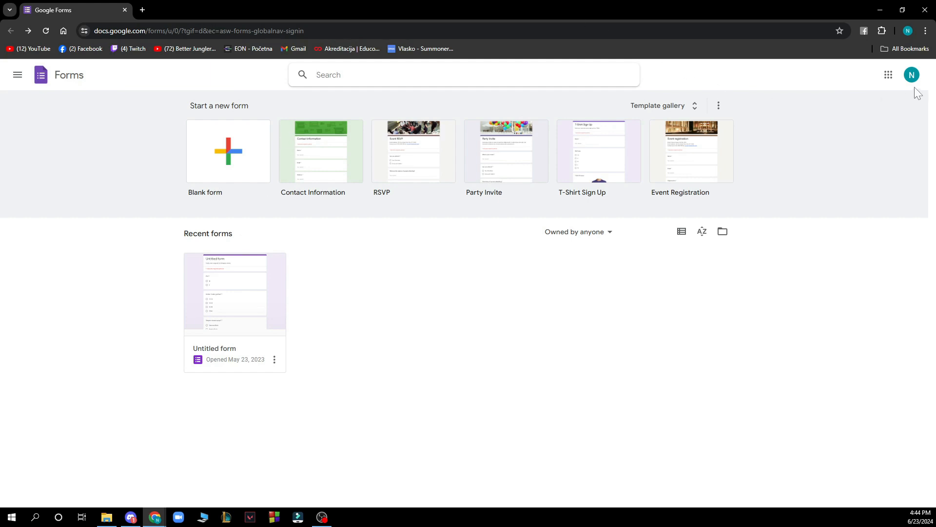
mouse_move(907, 89)
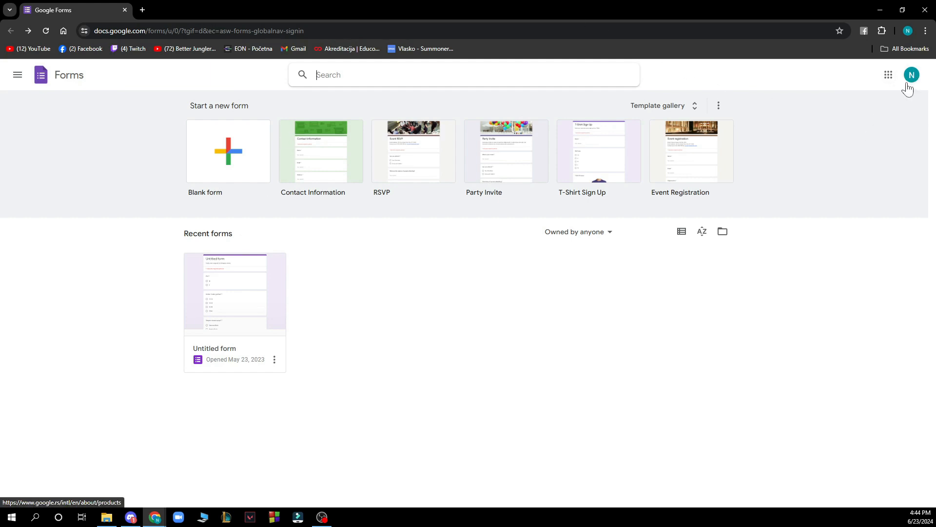
mouse_move(887, 99)
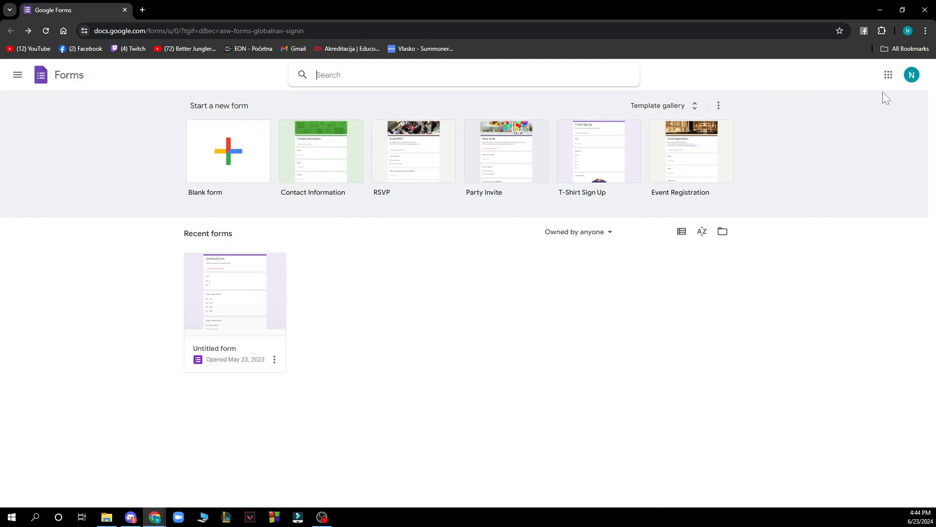
Step: Close the side menu and start a new blank Untitled form in the editor
click(888, 75)
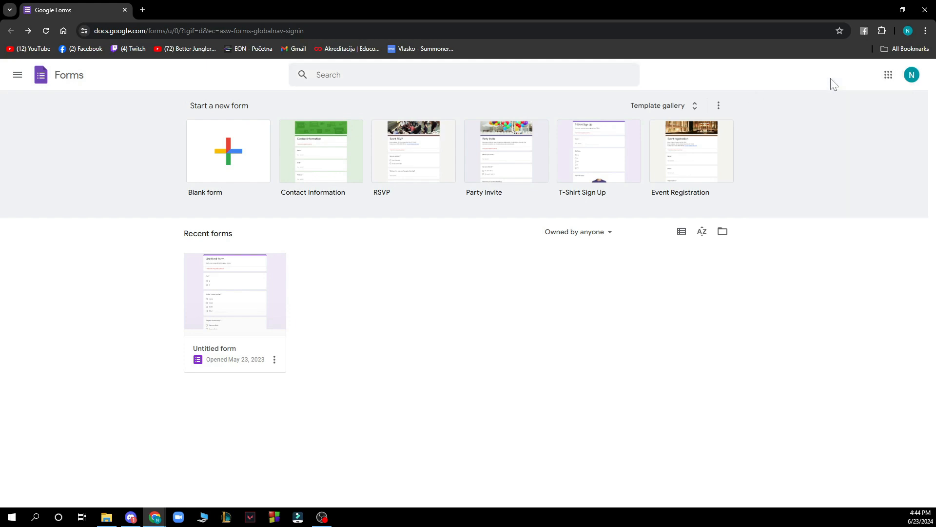
click(234, 292)
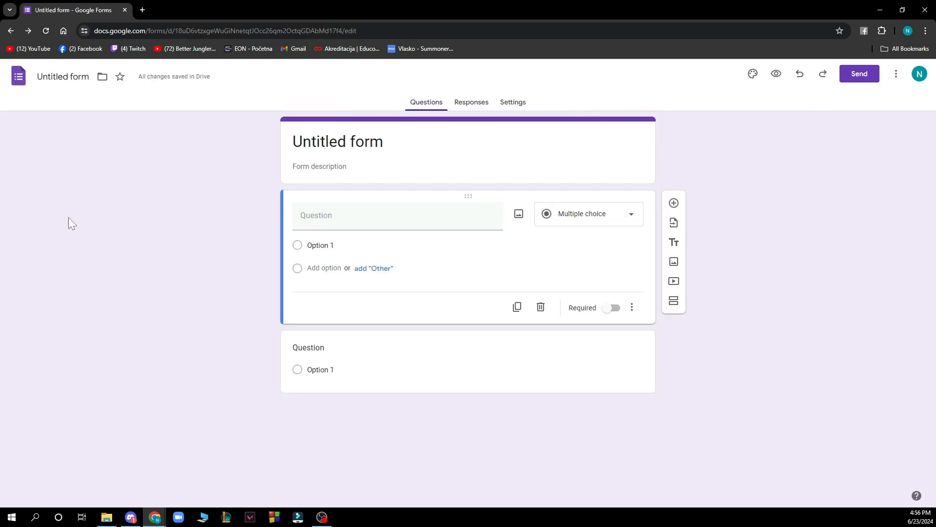